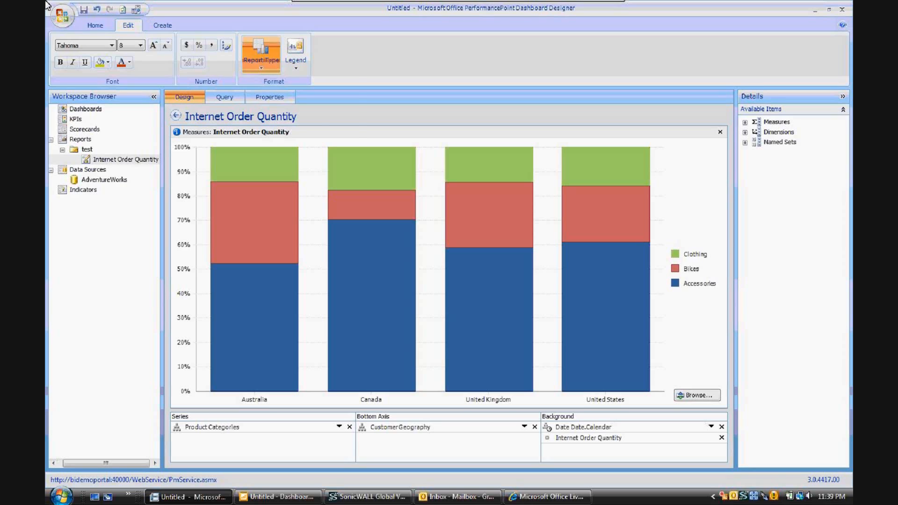
- Cycle the Internet Order Quantity report type through Bar Chart, Grid, and Stacked Bar Chart
click(261, 52)
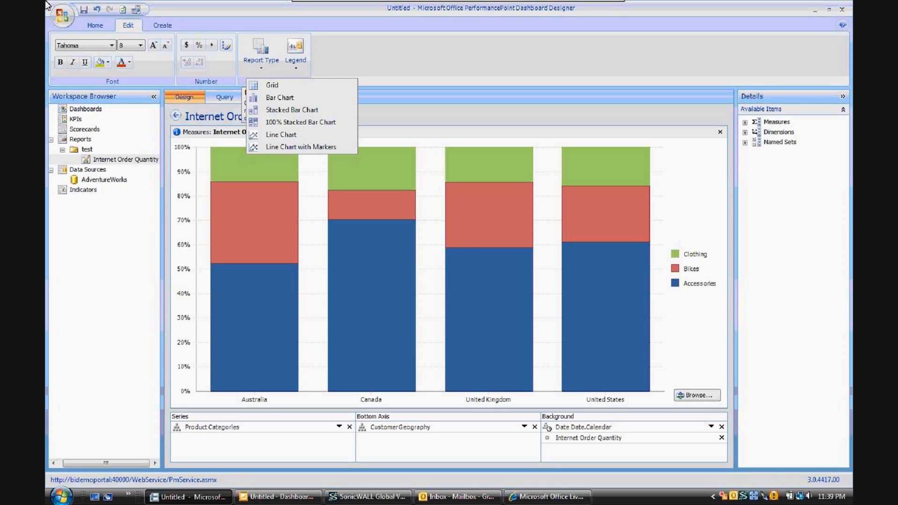
click(272, 85)
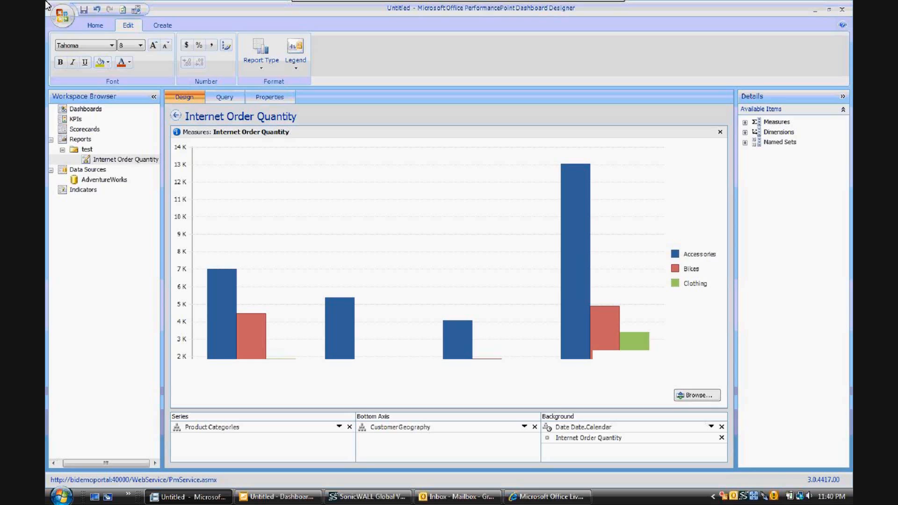
click(261, 52)
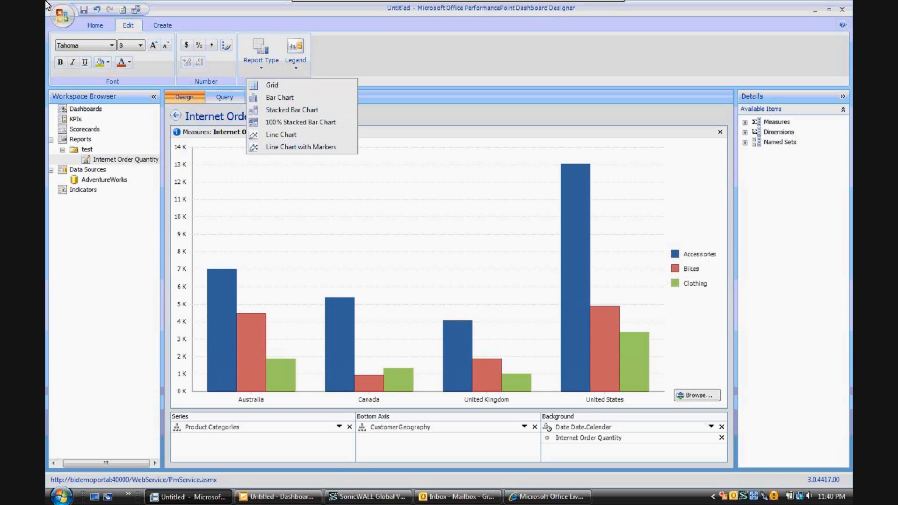
click(273, 85)
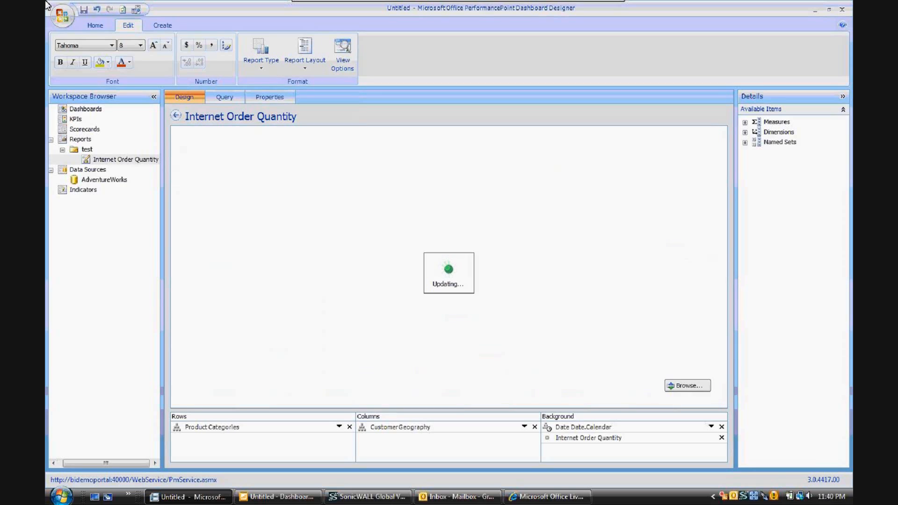
click(261, 52)
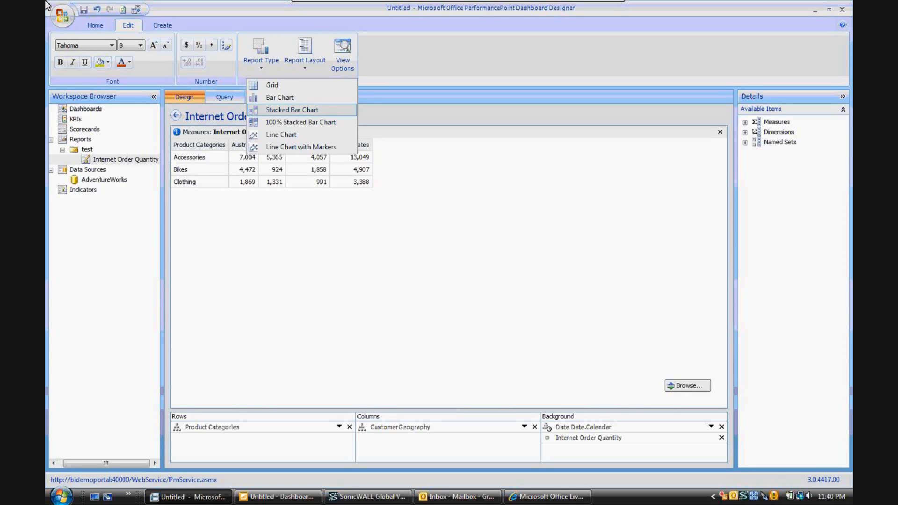
click(280, 98)
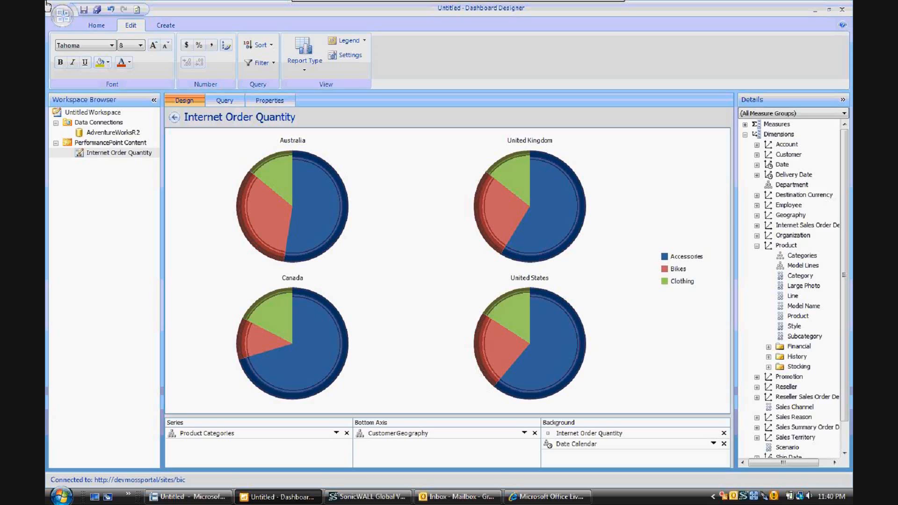
mouse_move(47, 5)
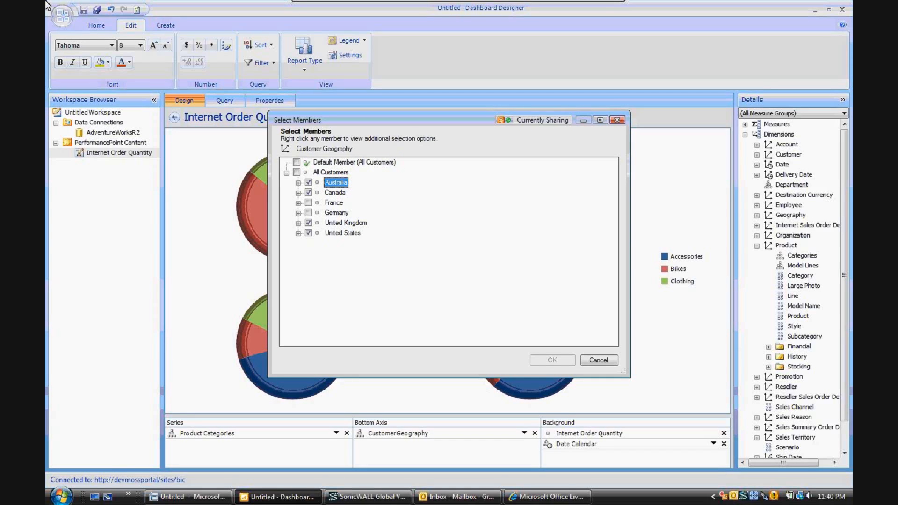
- Cancel the country Select Members dialog, keeping the four existing country pies
click(552, 360)
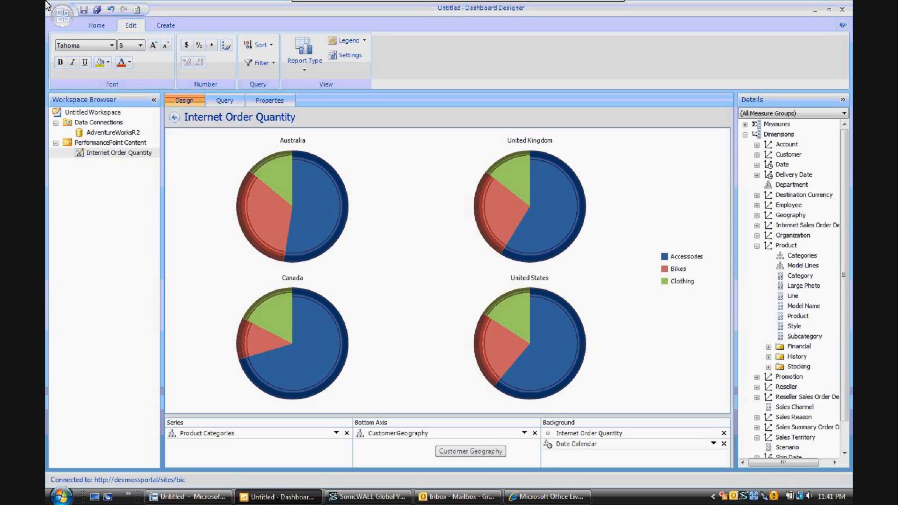
- Swap Customer Geography to Series and Product Categories to Bottom Axis, then select the Model Lines hierarchy
click(398, 433)
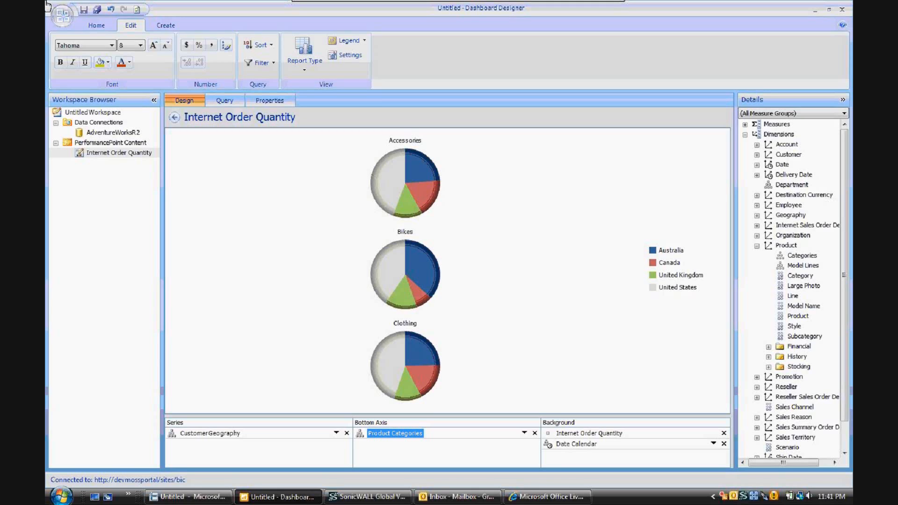
mouse_move(682, 275)
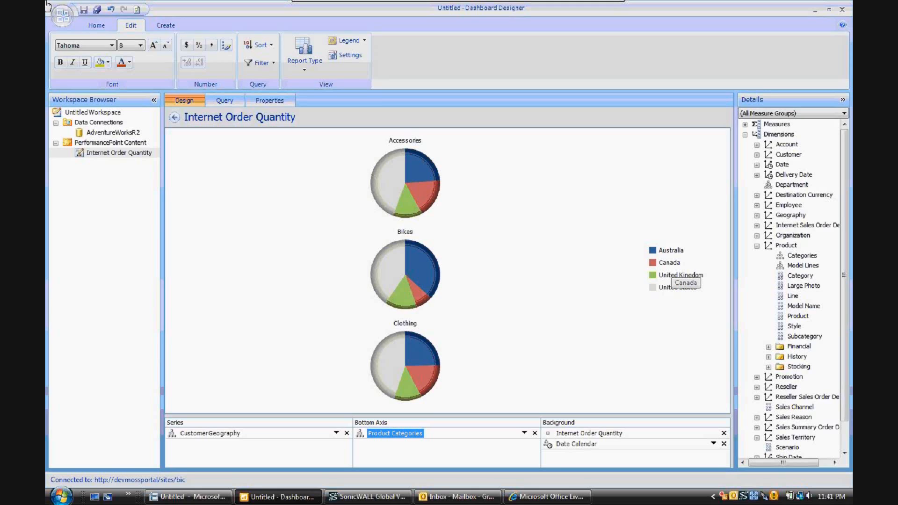
mouse_move(47, 4)
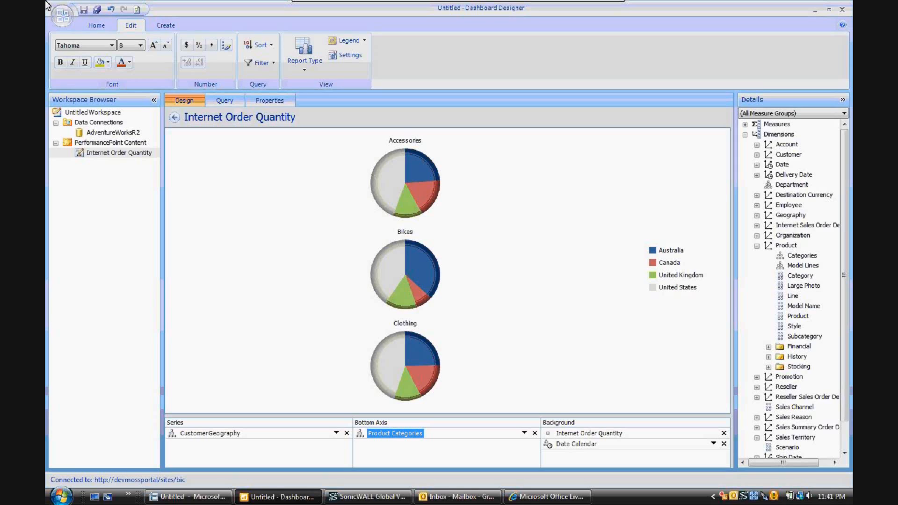
mouse_move(405, 373)
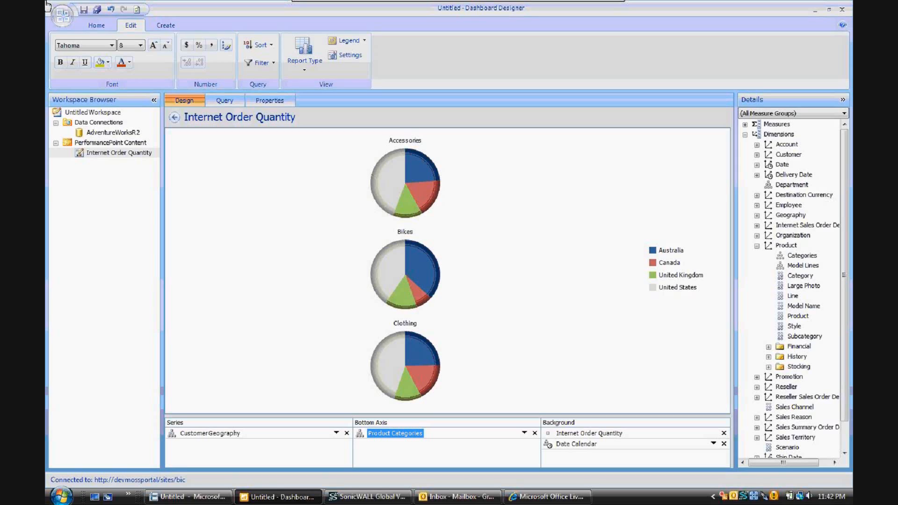
mouse_move(405, 366)
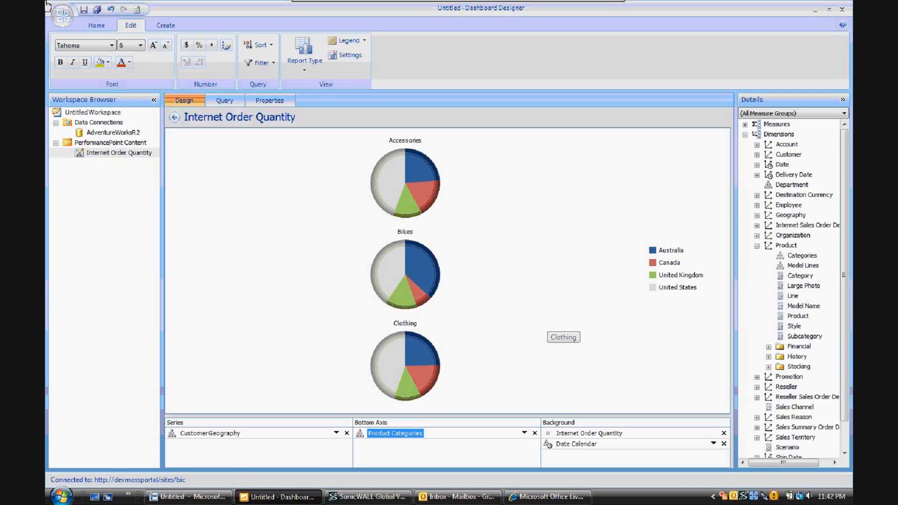
mouse_move(545, 341)
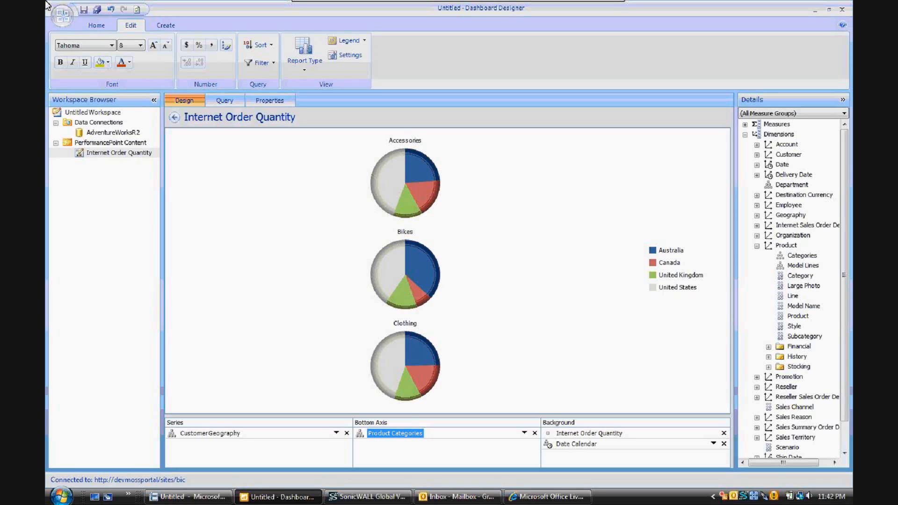
click(802, 265)
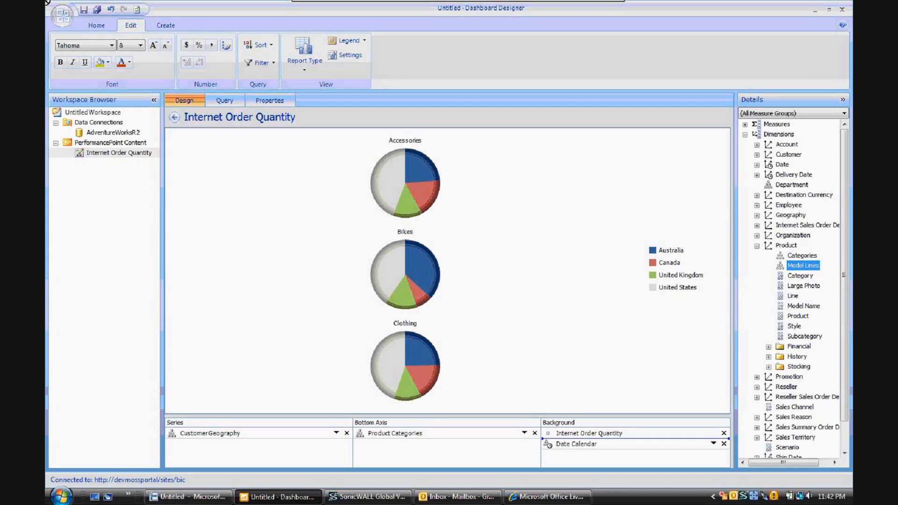
- Drag Product Model Lines into the Background zone as a filter
drag(803, 265, 584, 444)
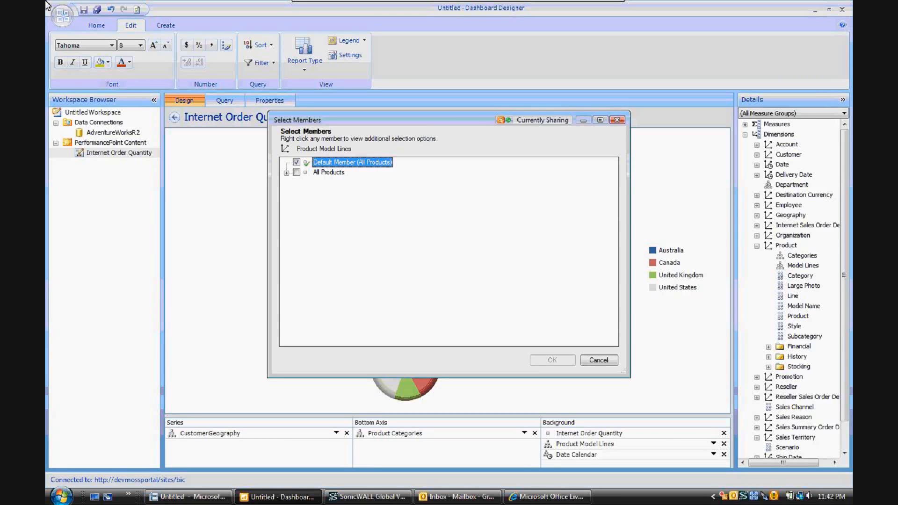
- Filter Product Model Lines to Accessory under All Products and apply it
click(286, 173)
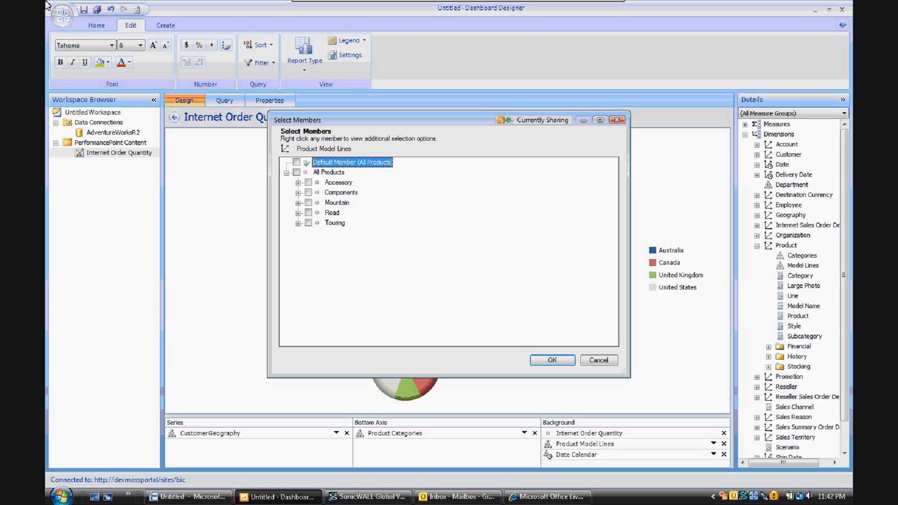
click(308, 183)
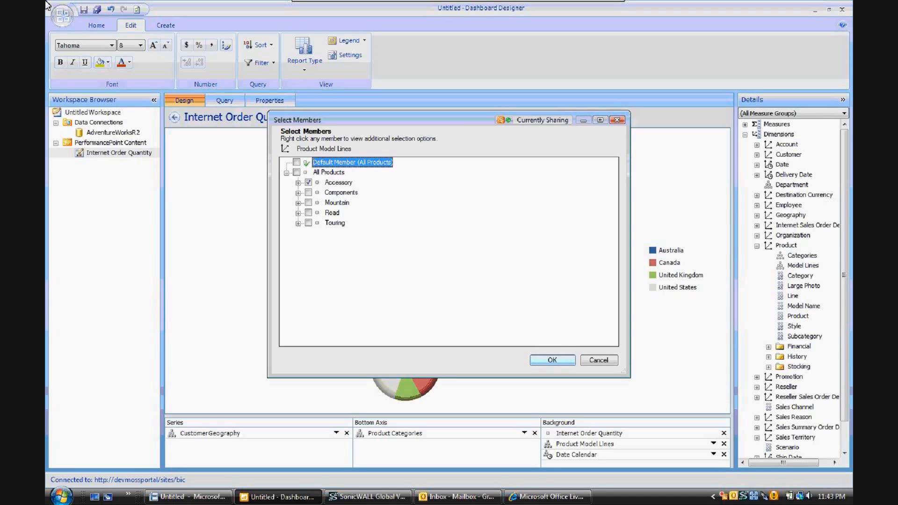
click(552, 359)
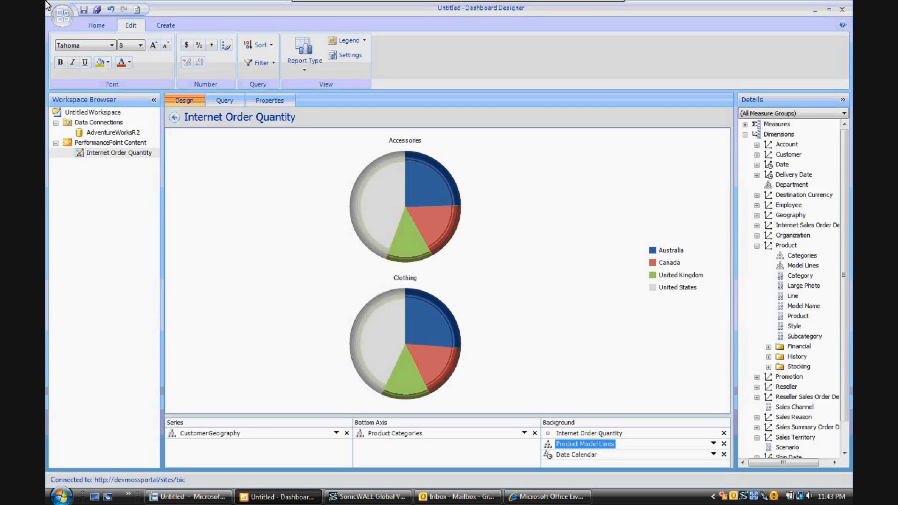
click(395, 434)
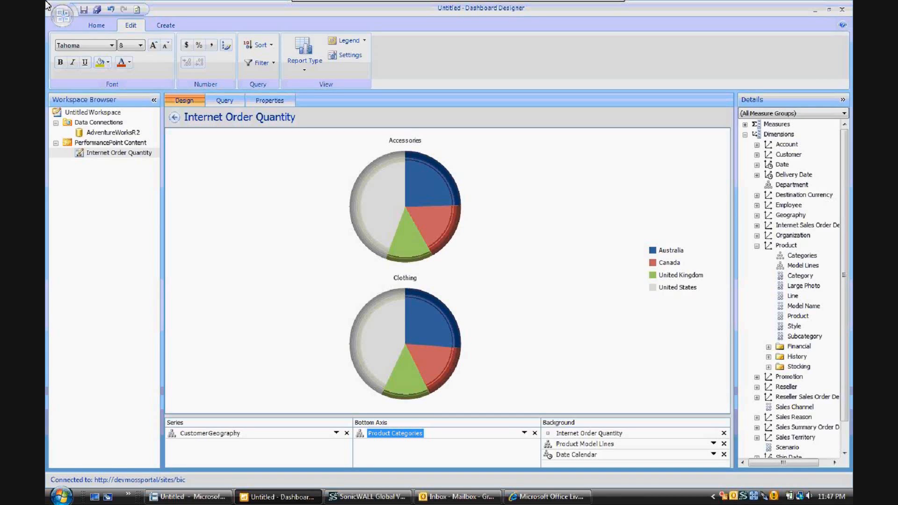
click(211, 433)
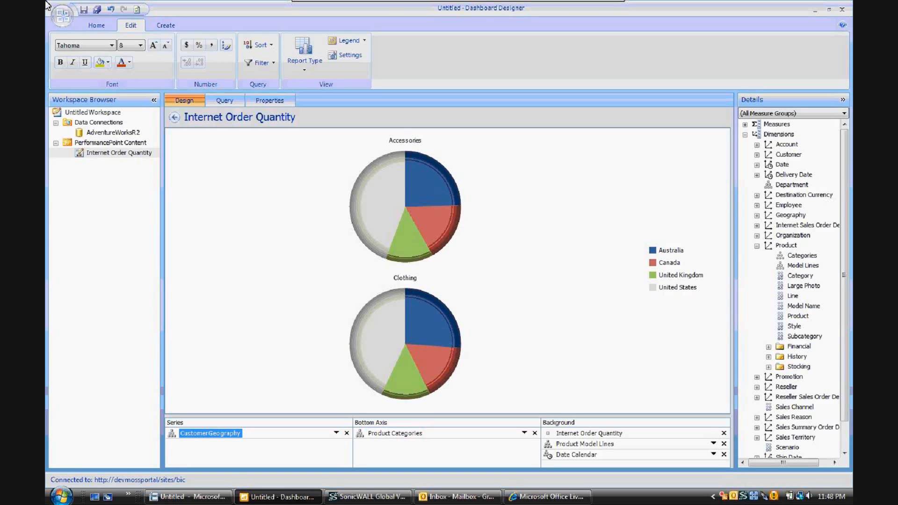
click(589, 434)
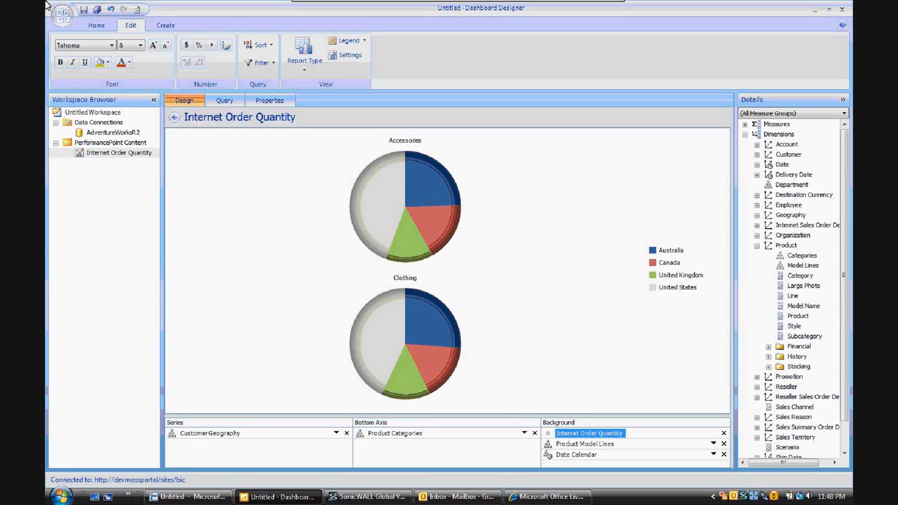